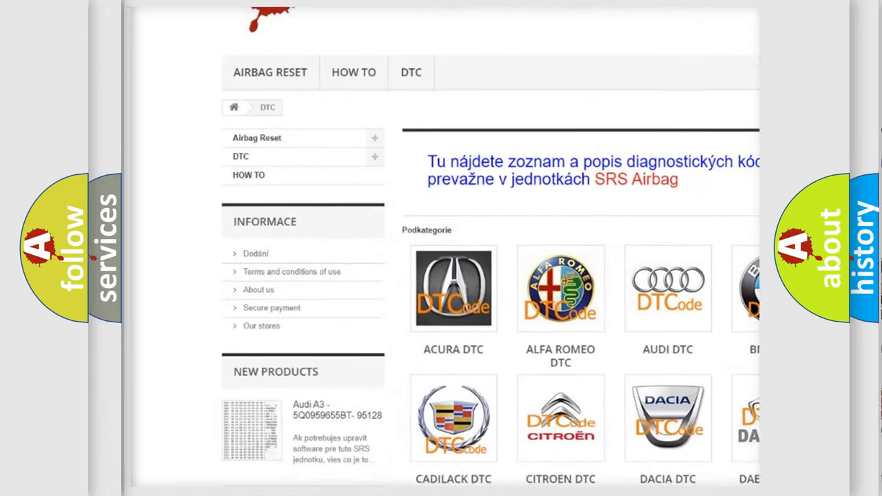
scroll("down", 3)
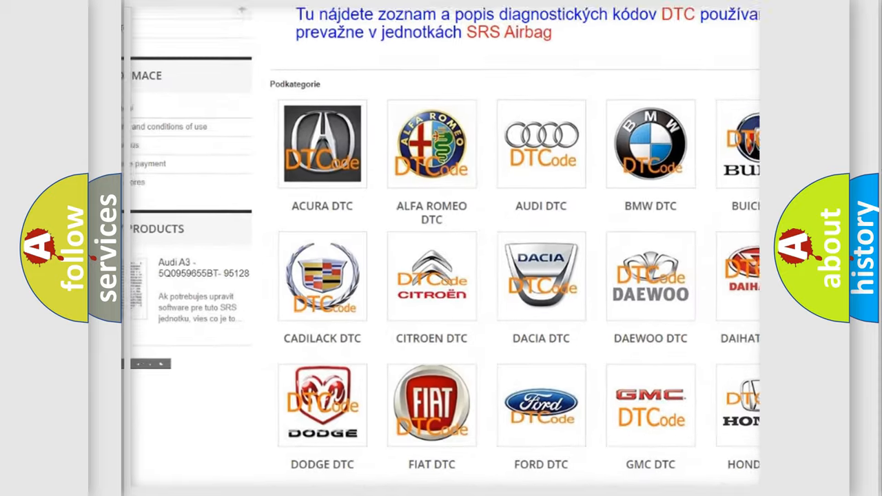
scroll("down", 3)
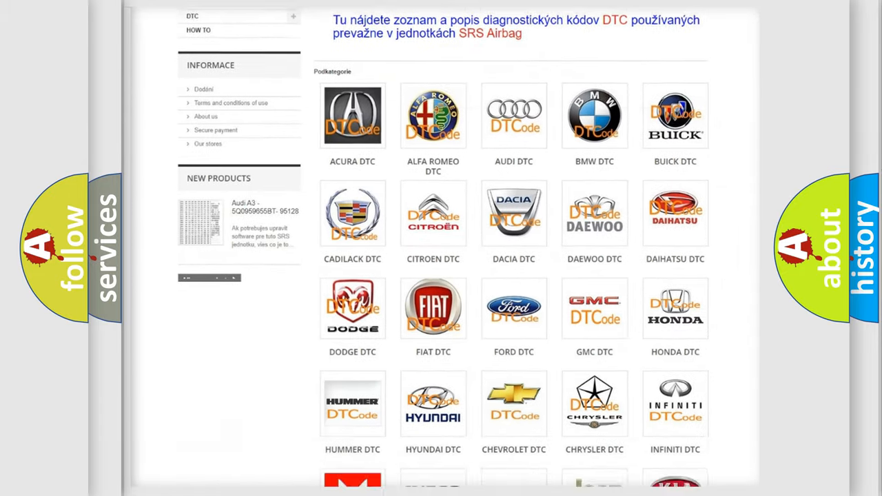
scroll("down", 3)
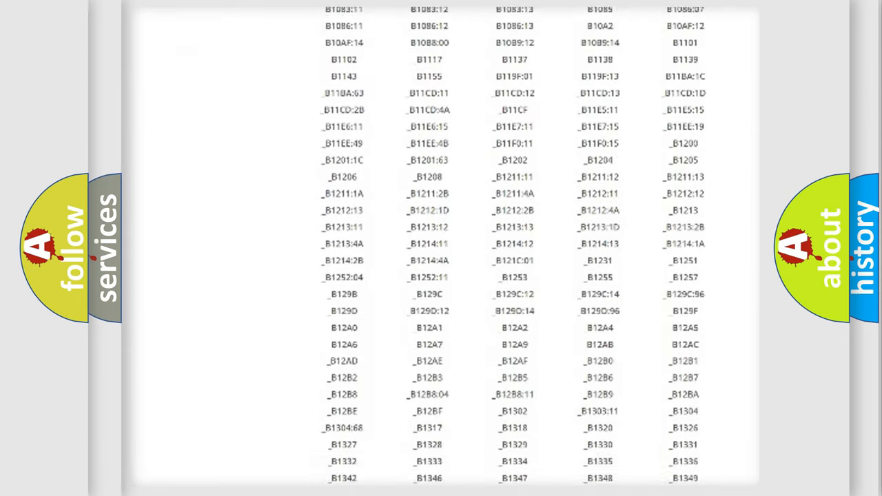
scroll("down", 3)
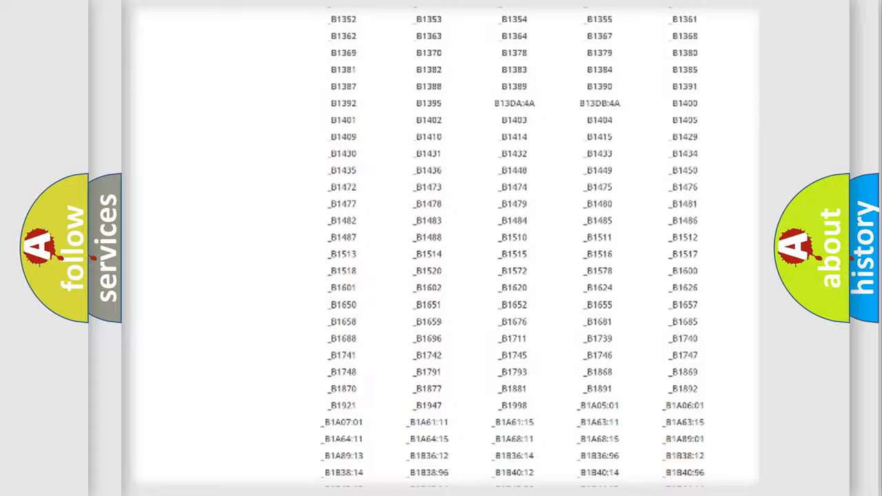